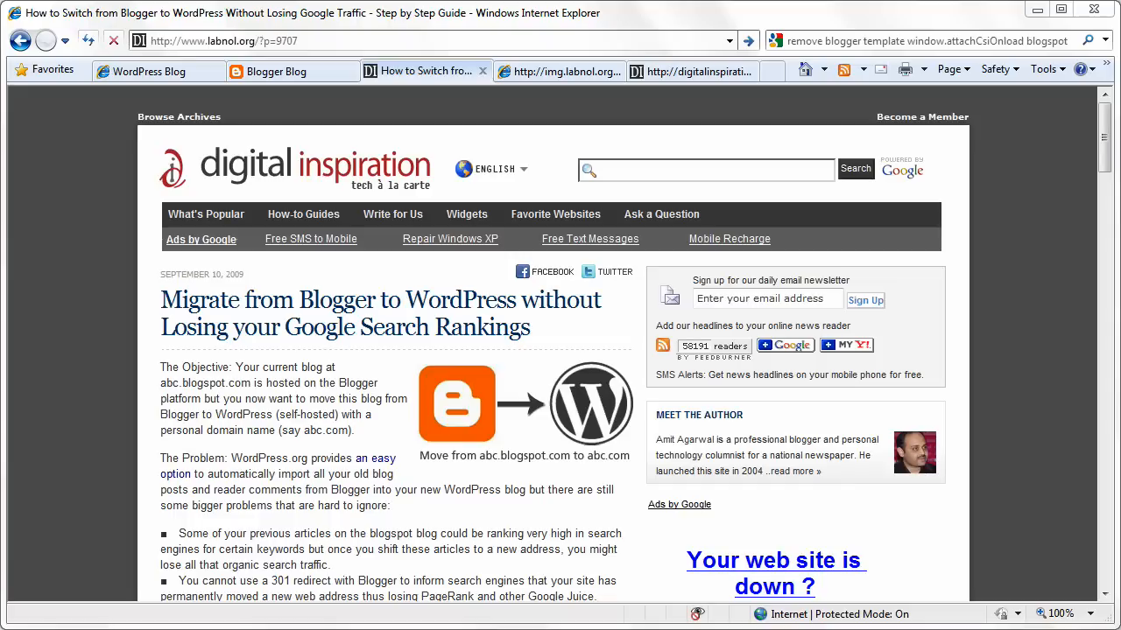
Browse the Blogger blog's three posts, then view the WordPress blog showing only Hello World
click(280, 71)
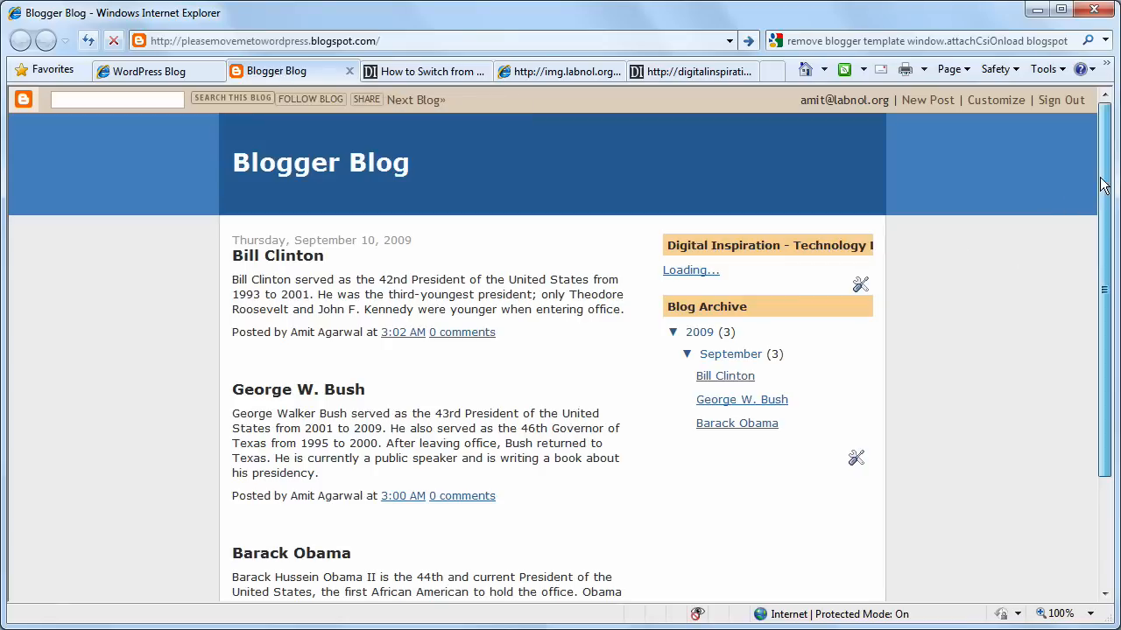
mouse_move(1079, 168)
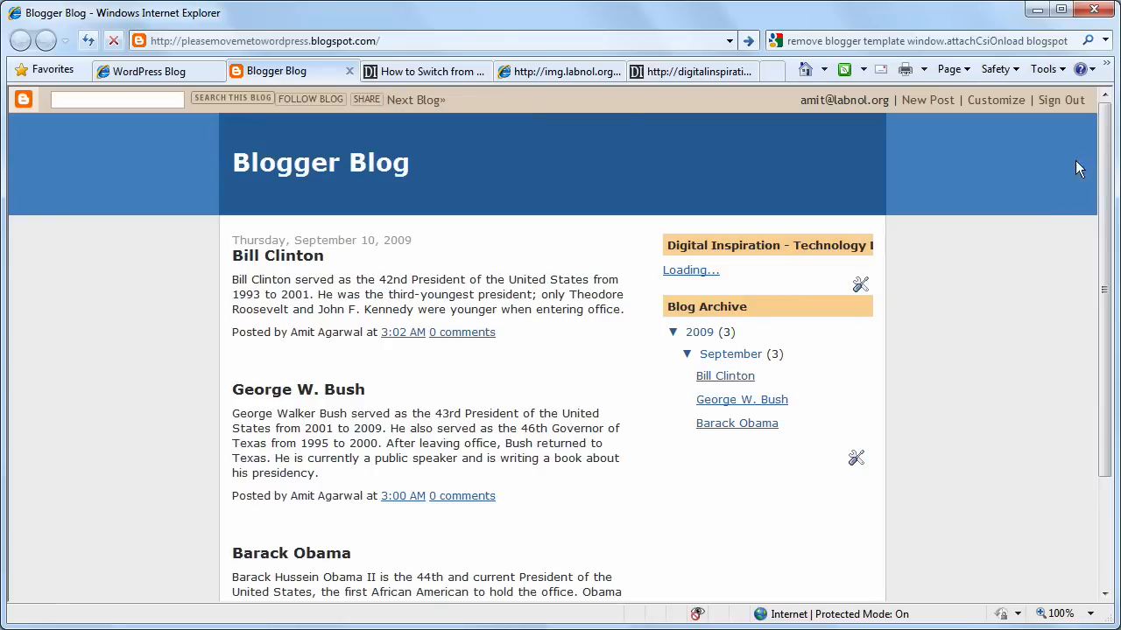
click(148, 71)
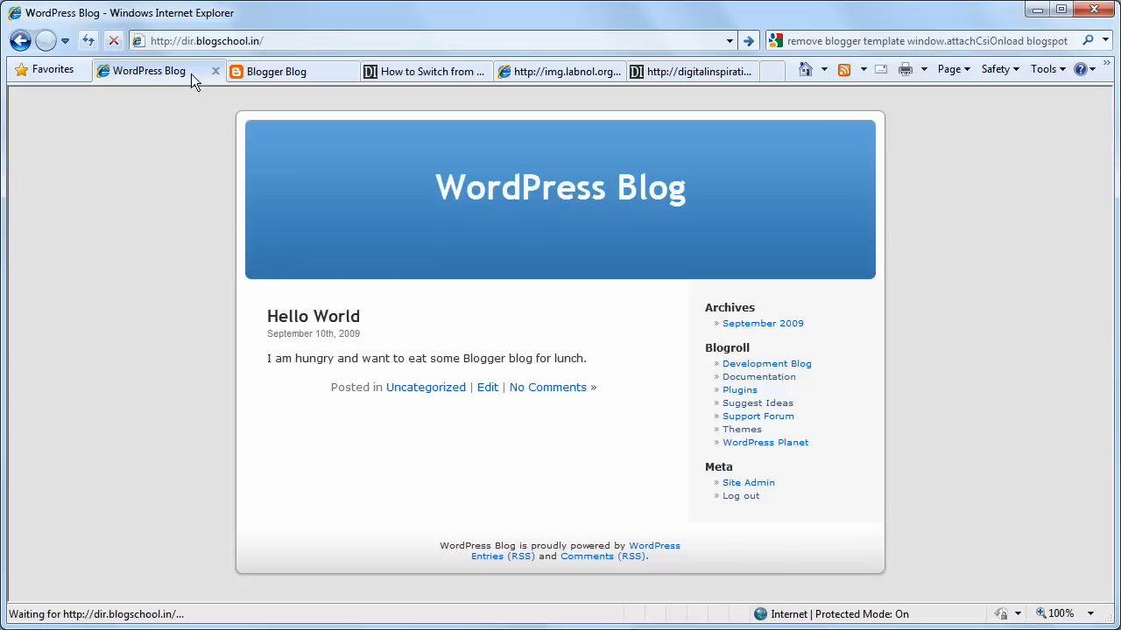
mouse_move(1005, 233)
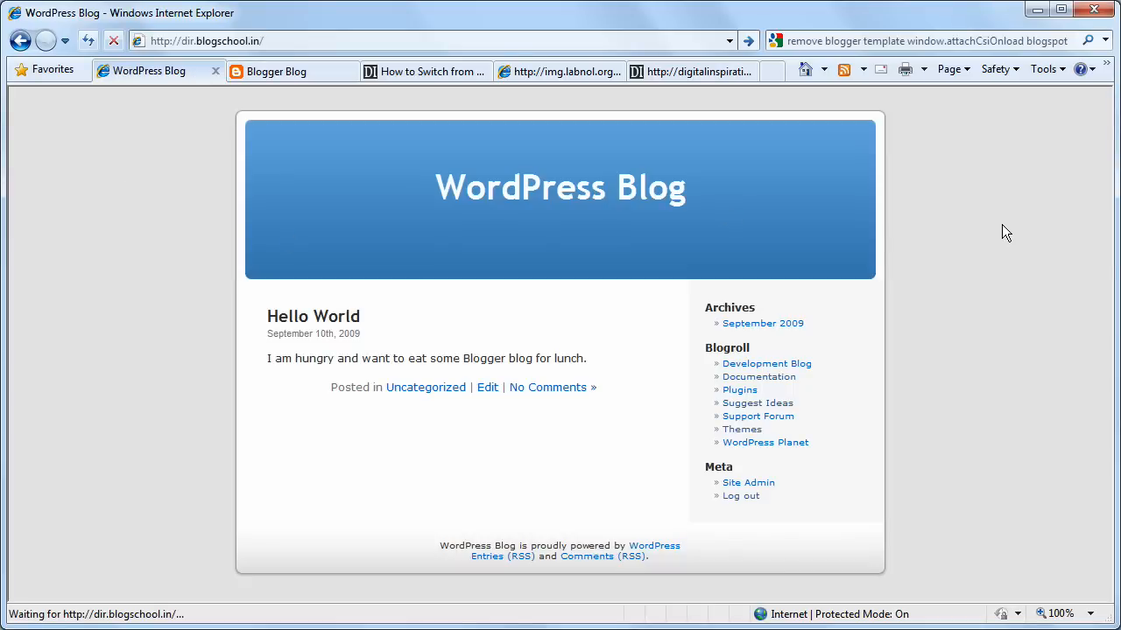
mouse_move(267, 351)
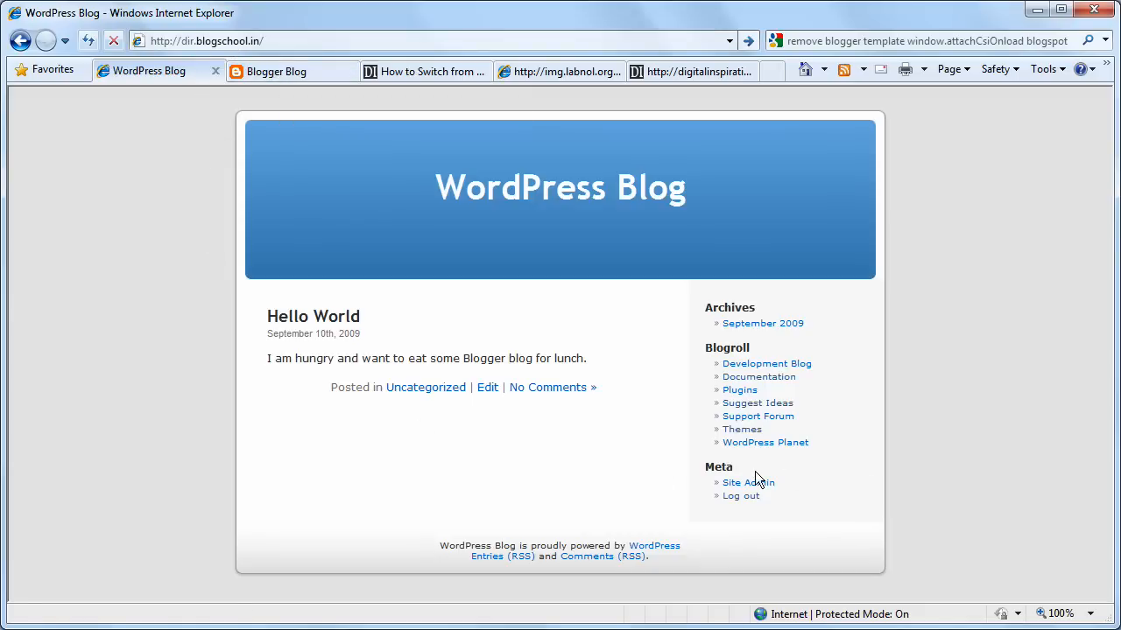
Open Tools > Import > Blogger in WordPress admin and grant Google access to list the Blogger blogs
click(743, 483)
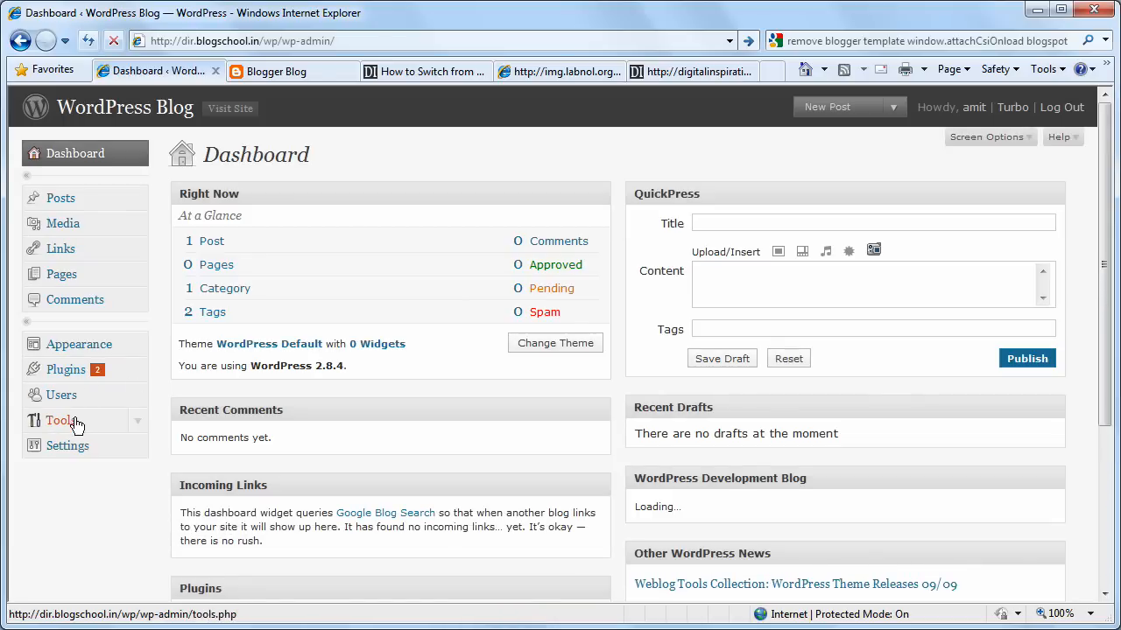
click(60, 420)
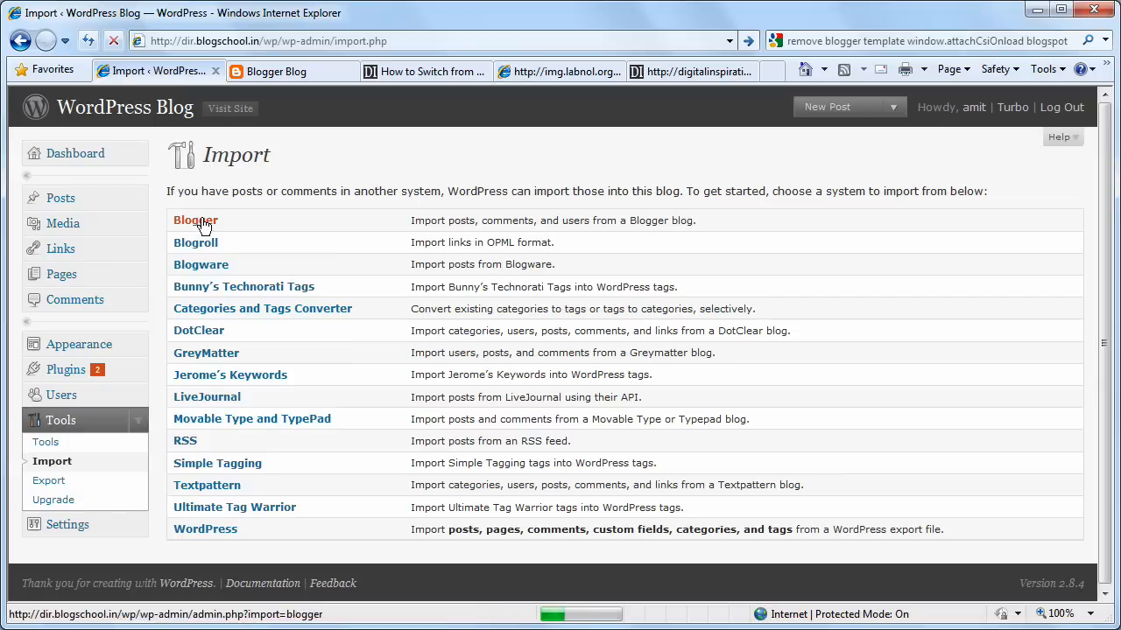
click(195, 220)
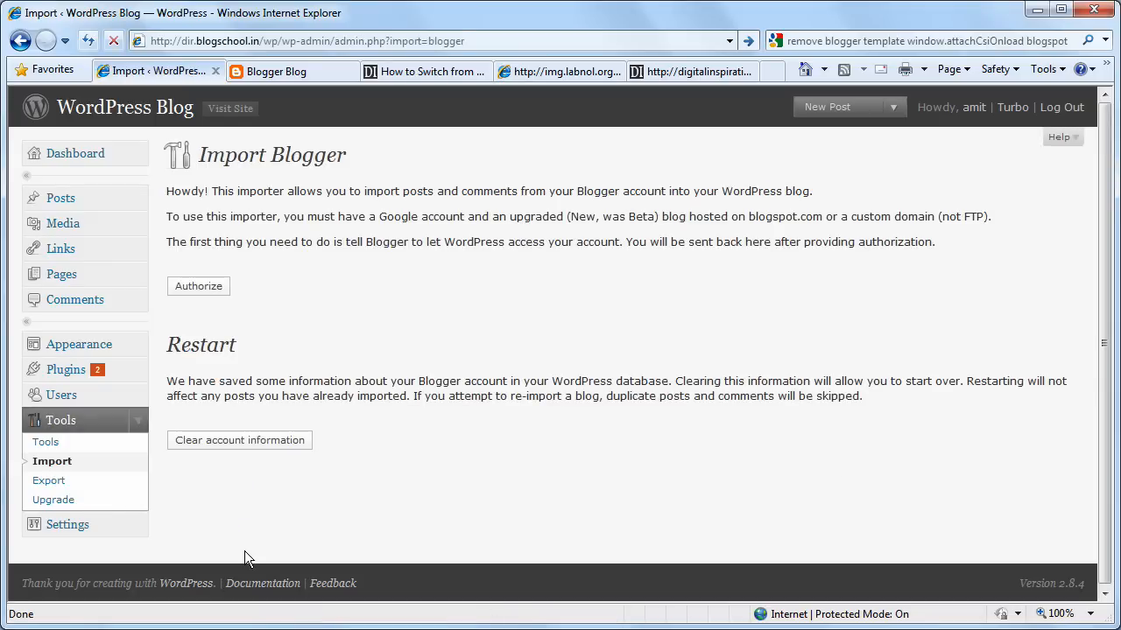
mouse_move(210, 338)
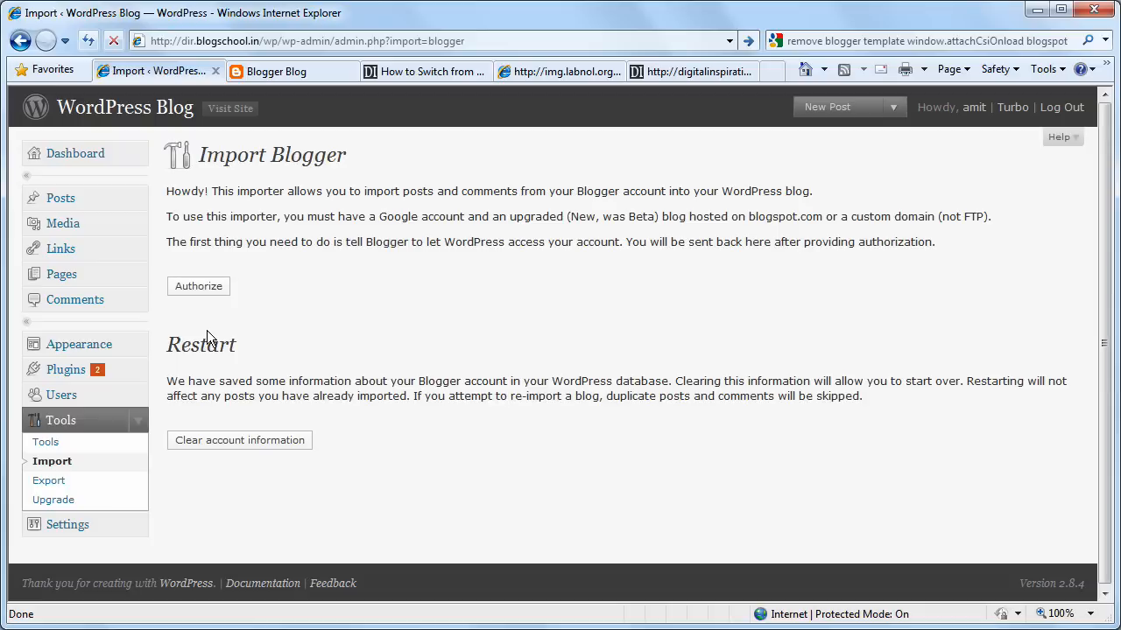
click(198, 286)
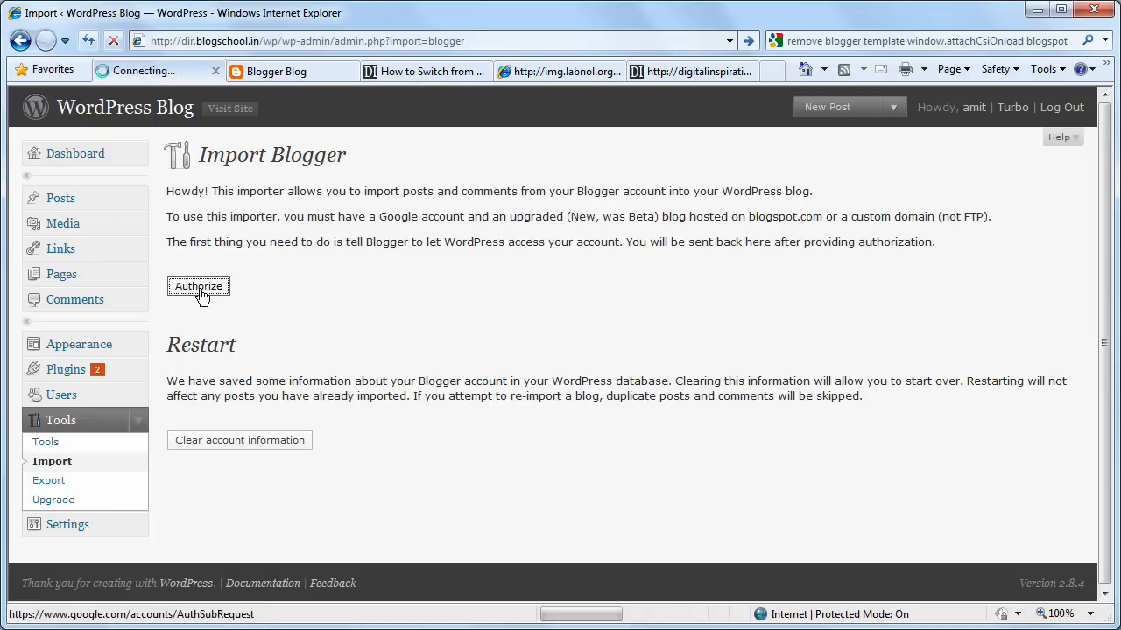
click(198, 286)
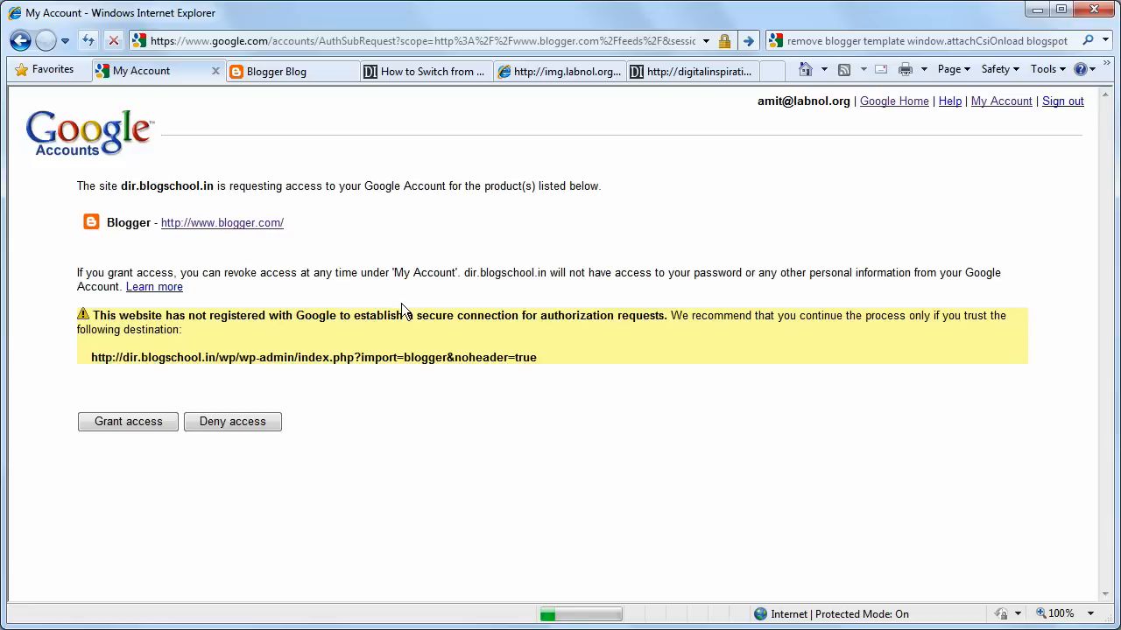
click(127, 421)
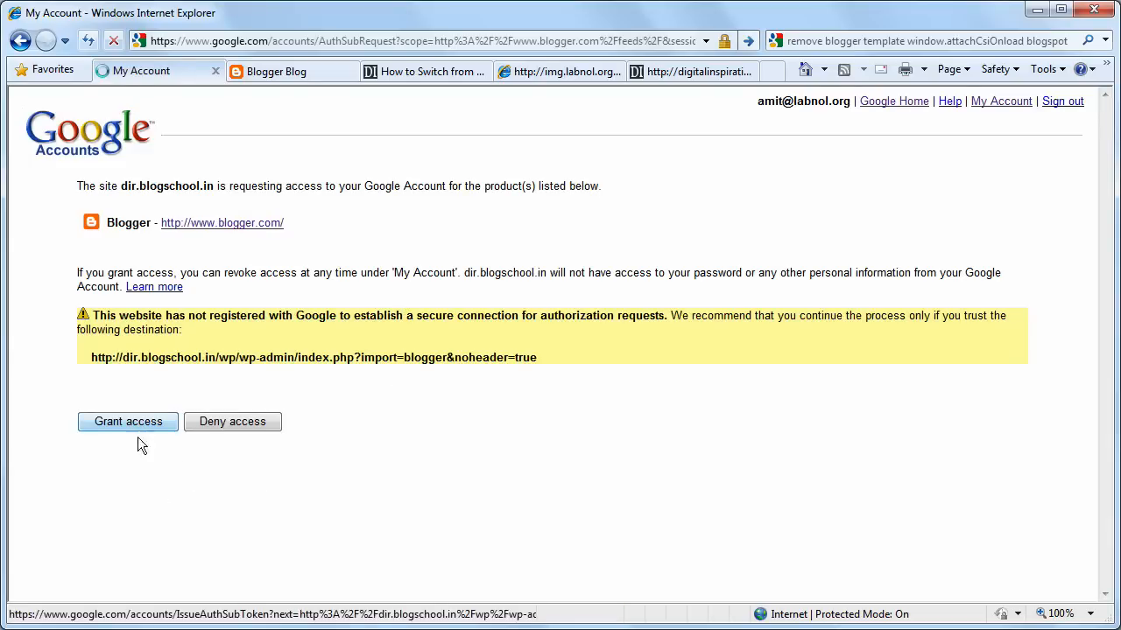
click(128, 421)
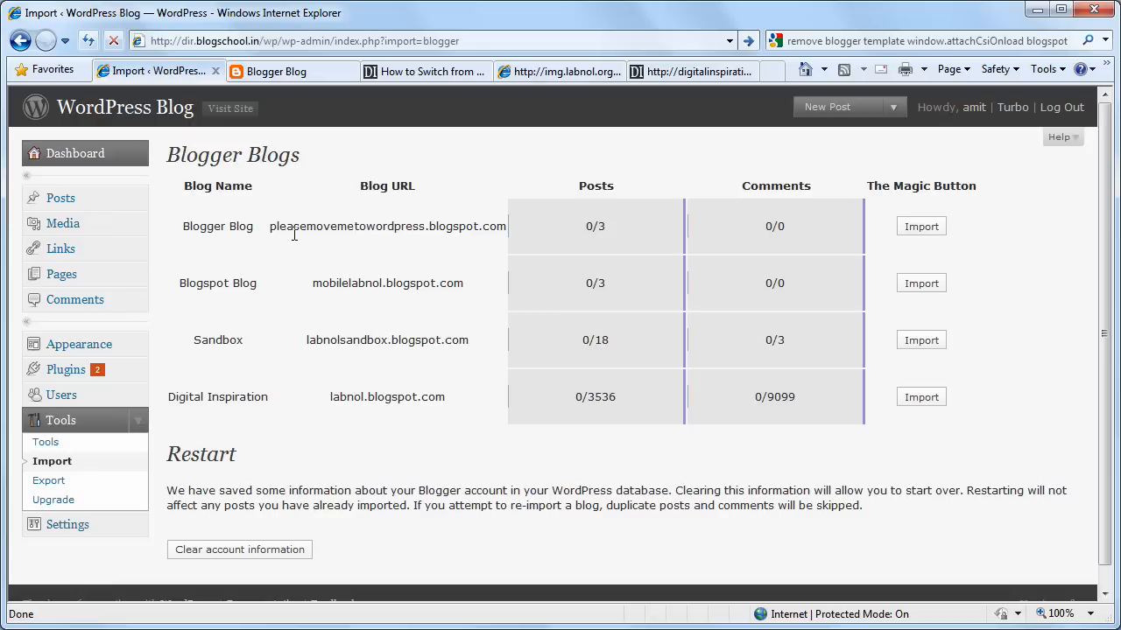
mouse_move(845, 244)
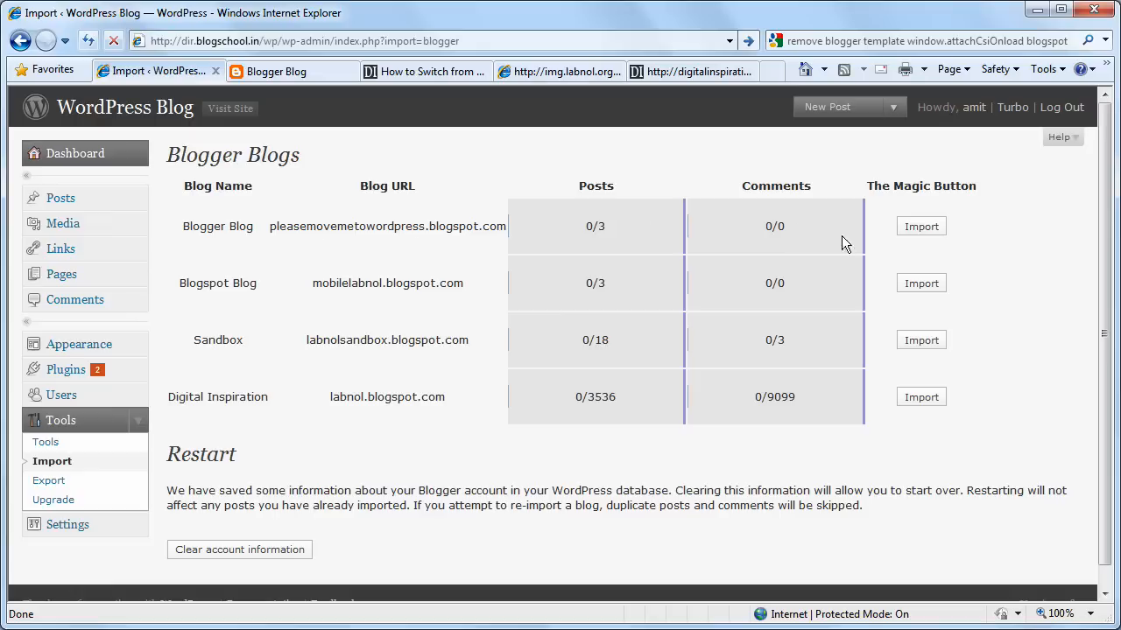
Import Blogger Blog's 3/3 posts, set their authors, and view them on the site
click(921, 225)
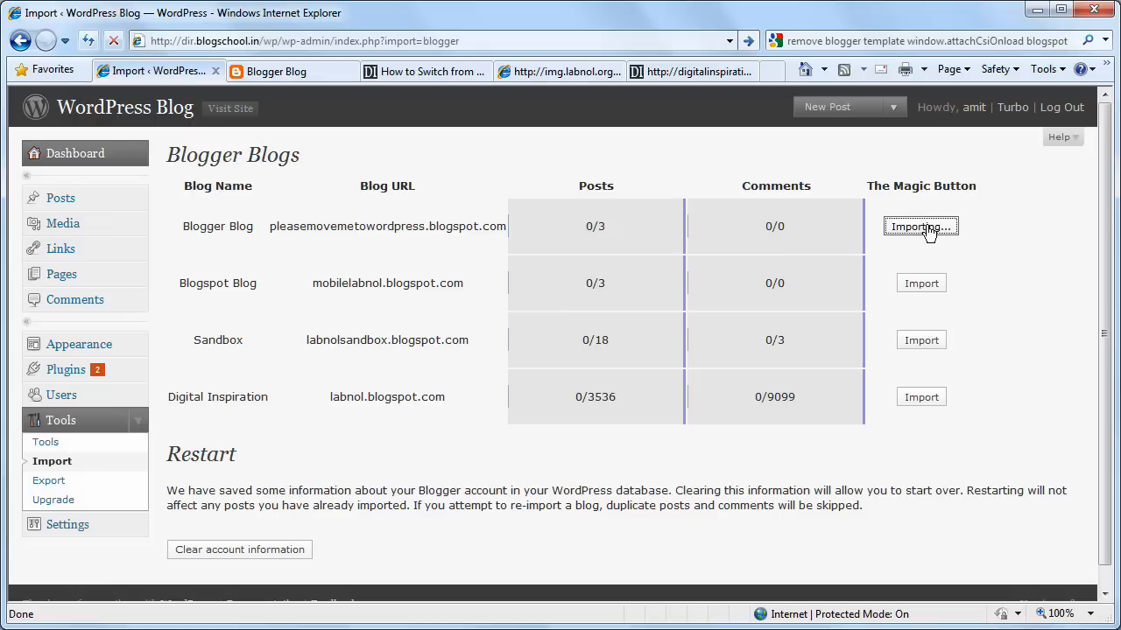
click(920, 226)
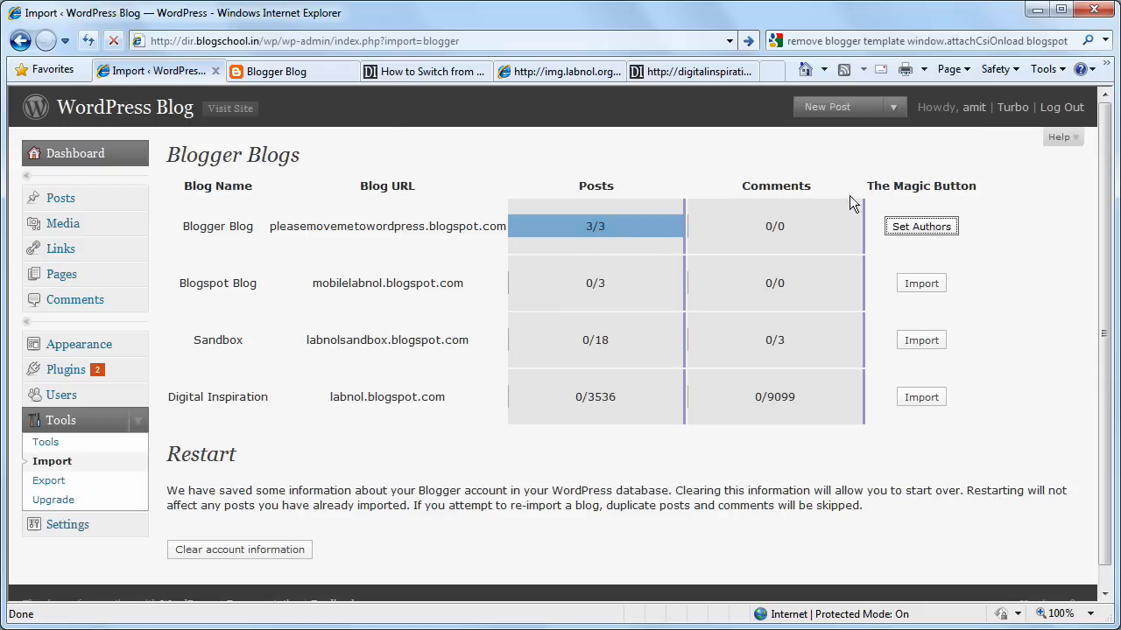
mouse_move(922, 226)
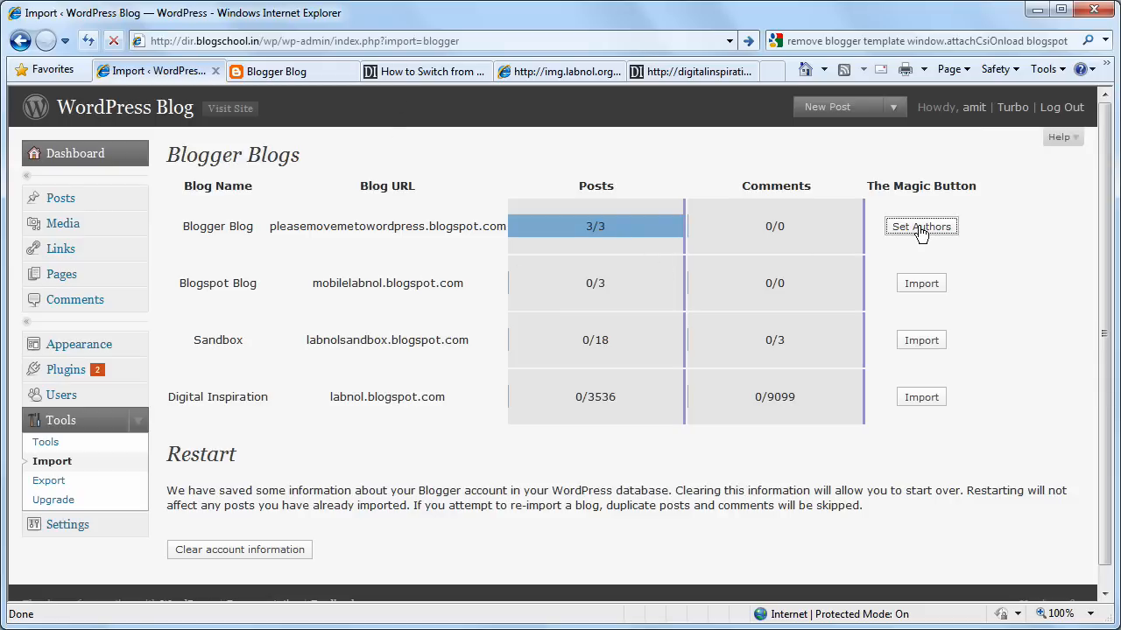
click(921, 226)
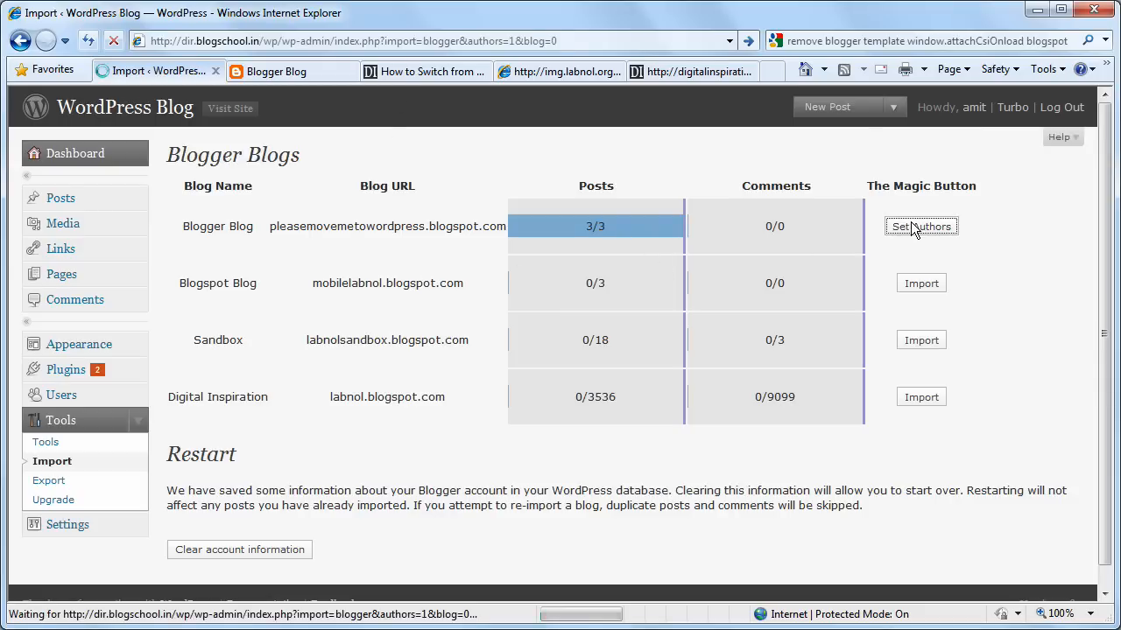
click(921, 226)
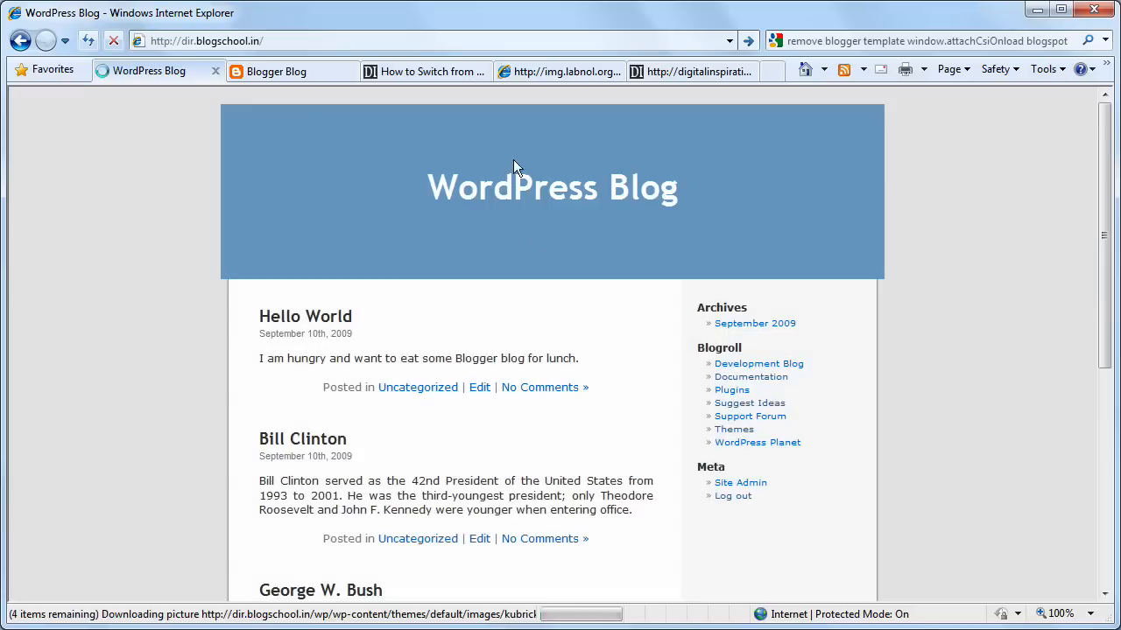
scroll(down, 3)
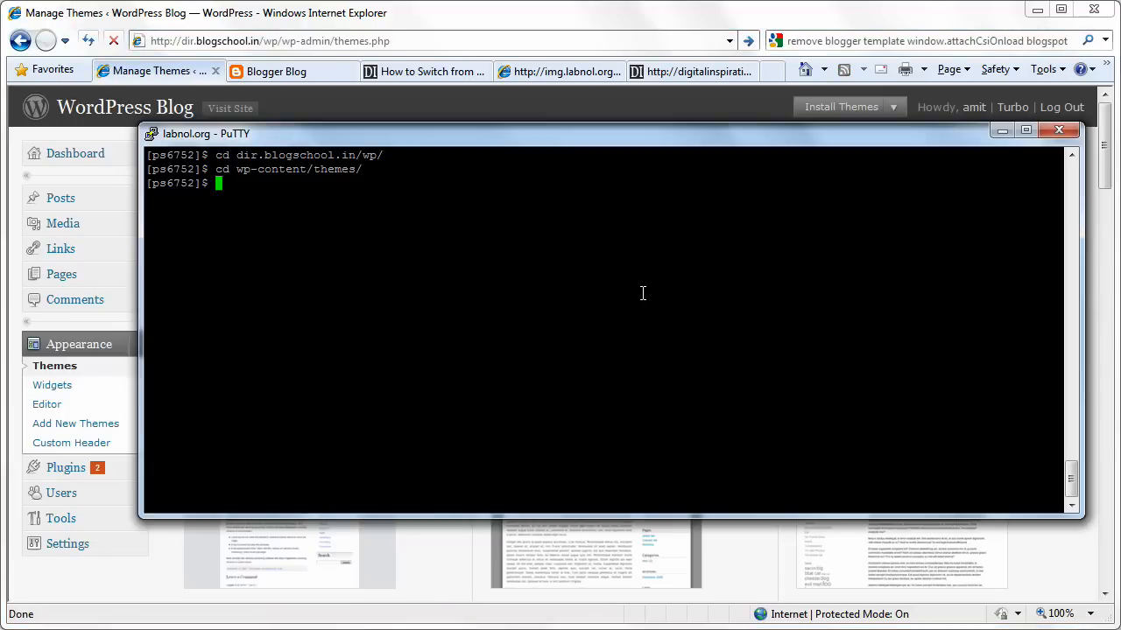
Change into the default theme folder over PuTTY and list its files
text(cd e)
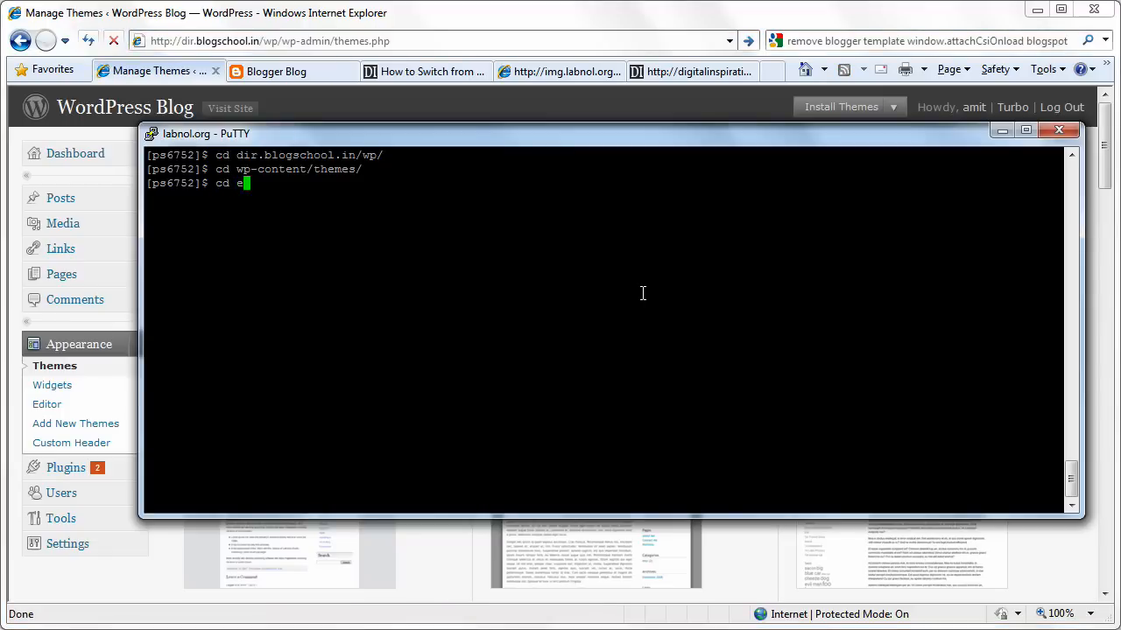
text(default/)
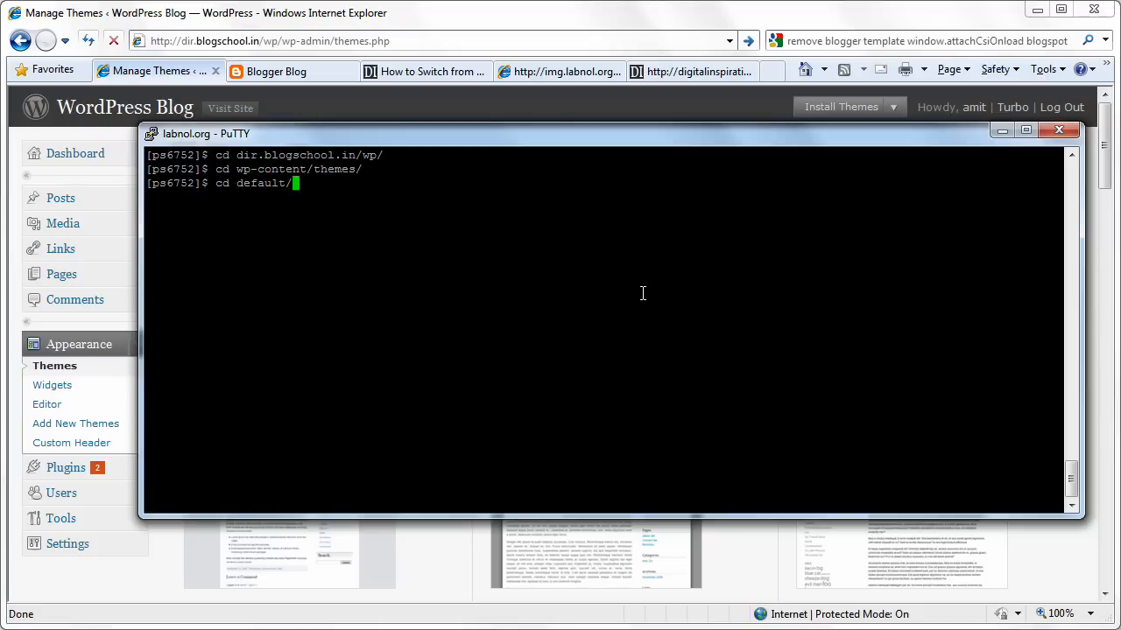
text(ls -alrpt)
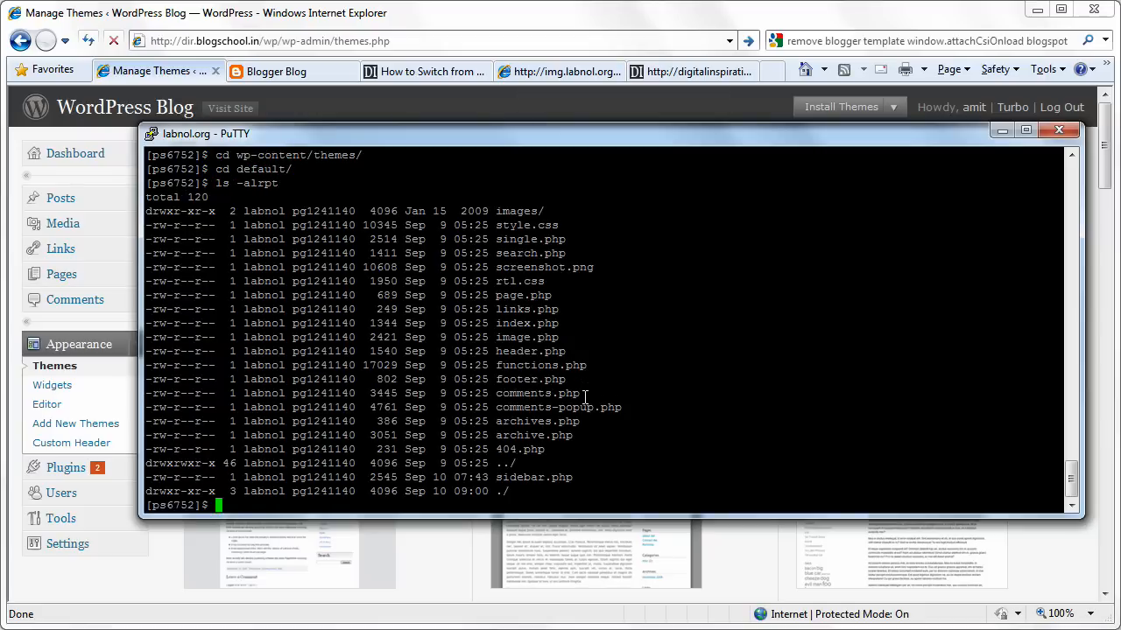
click(560, 71)
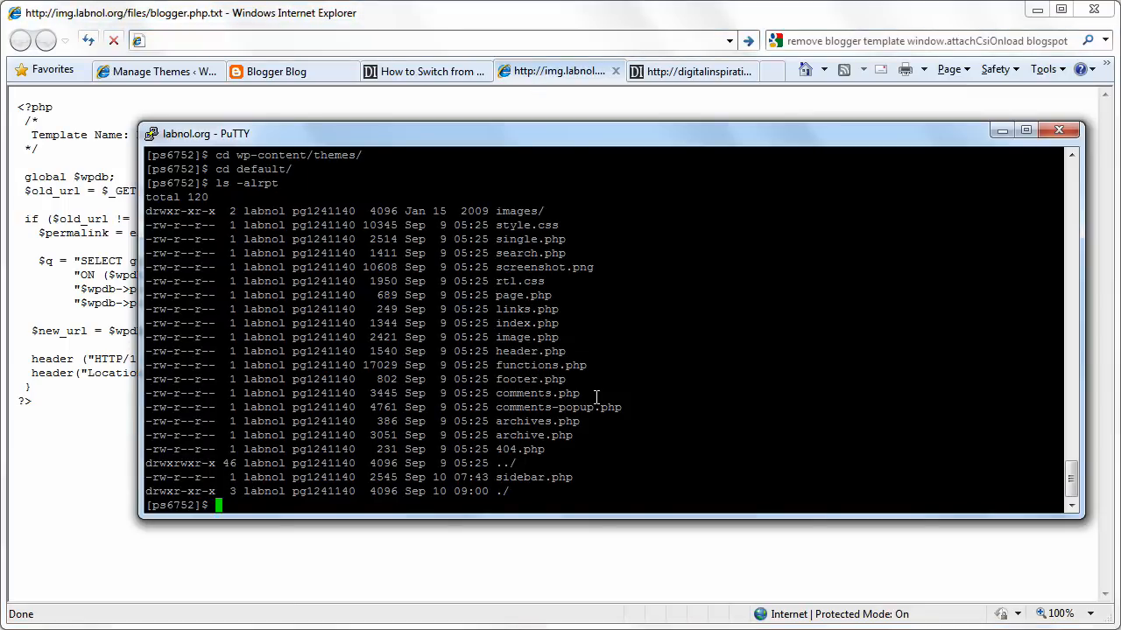
text(wget)
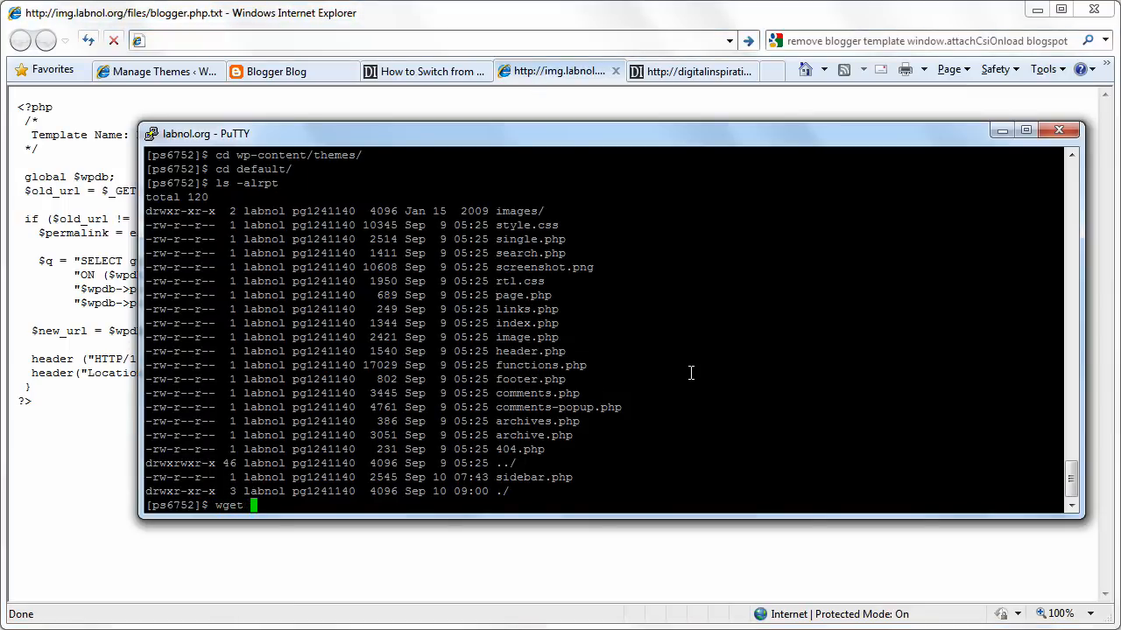
text(http://img.labnol.org/files/blogger.php.txt)
text(mv)
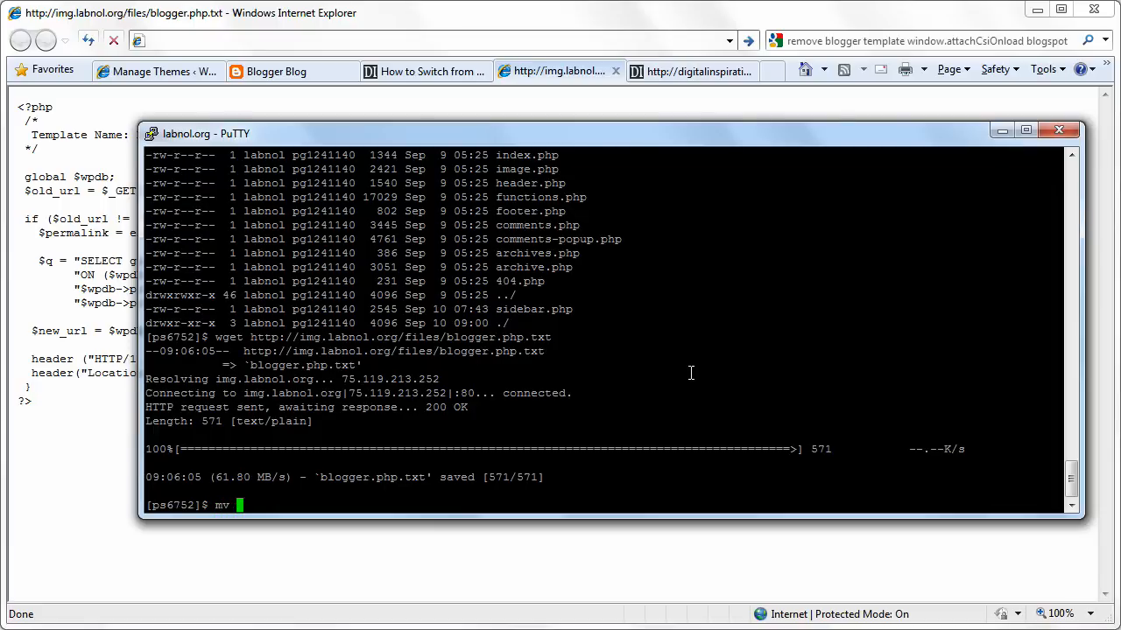
text(blogger.php.txt)
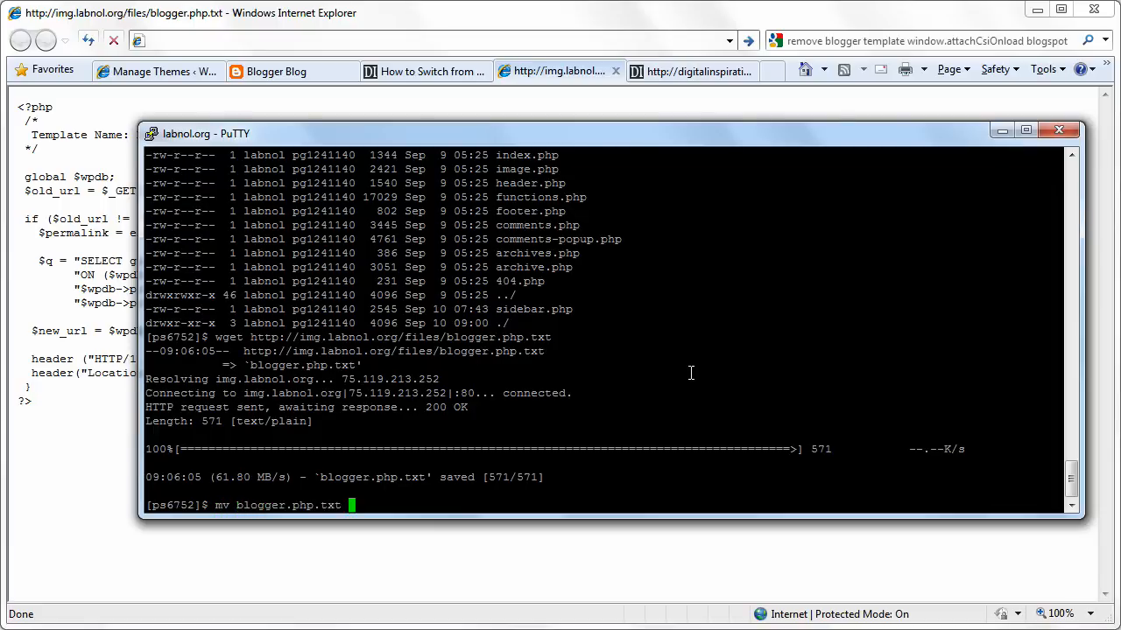
text(blogger.)
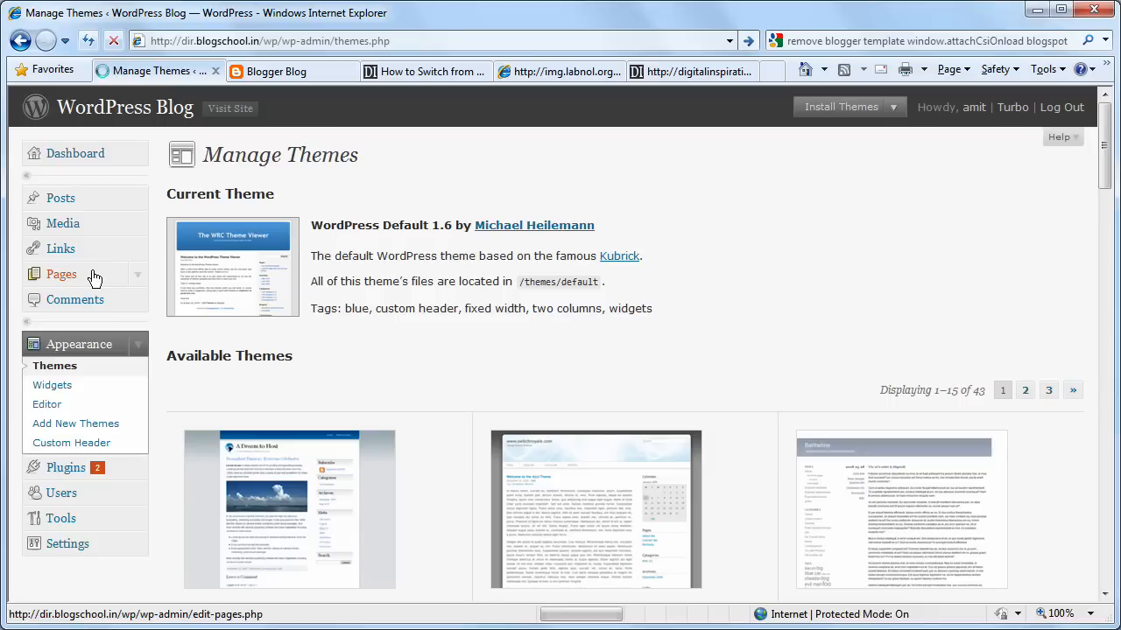
Start a new WordPress page titled 'blogger' from Pages > Add New
click(61, 274)
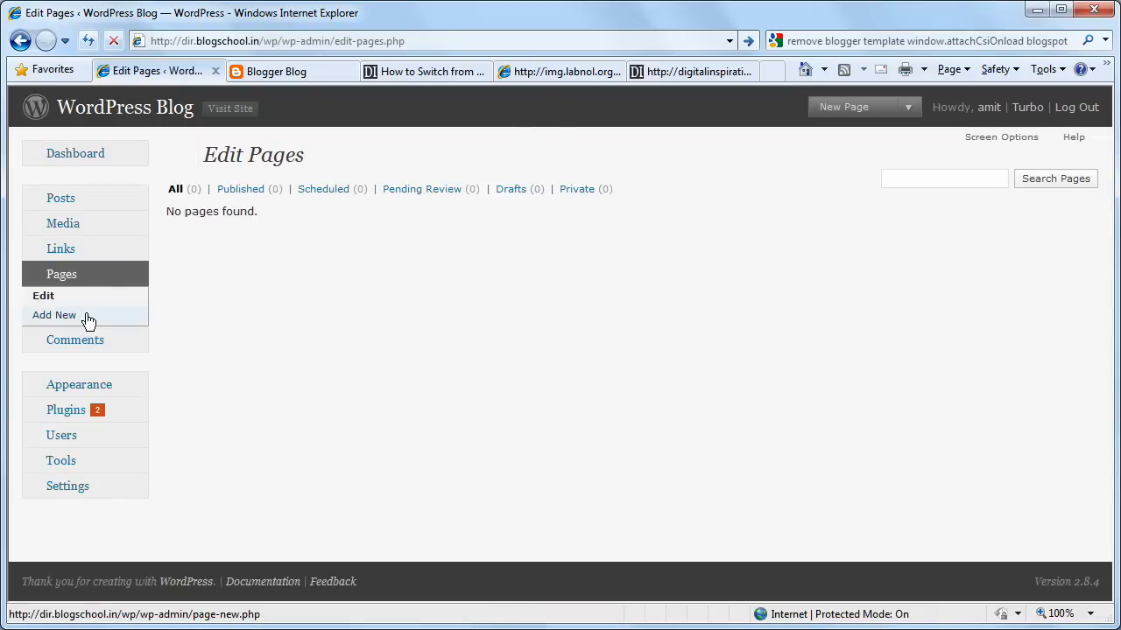
click(54, 316)
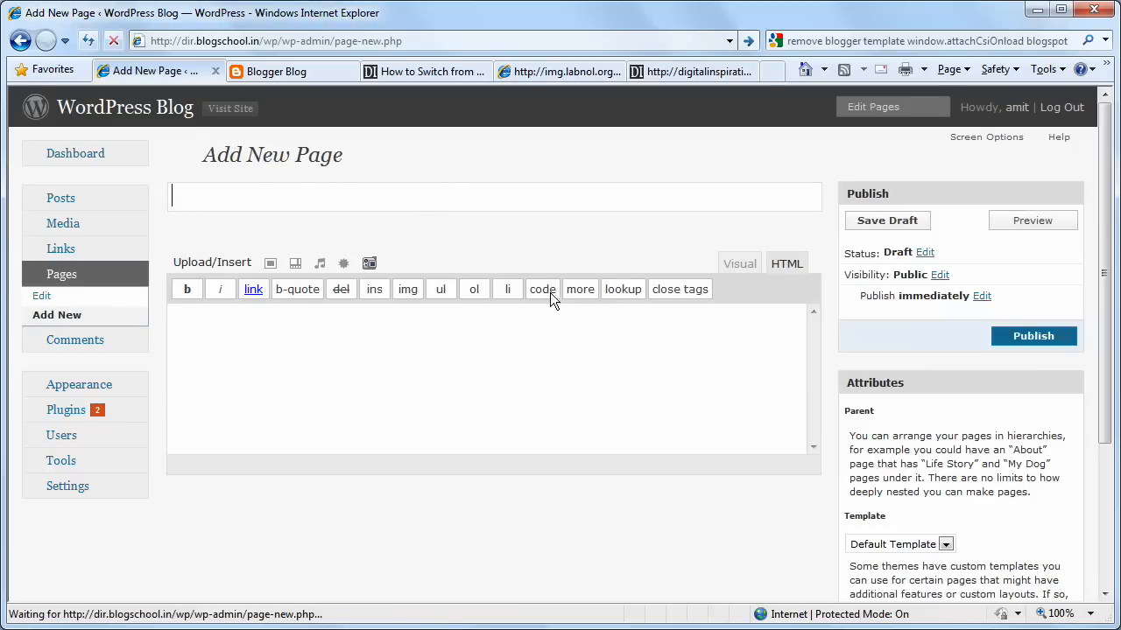
text(blogg)
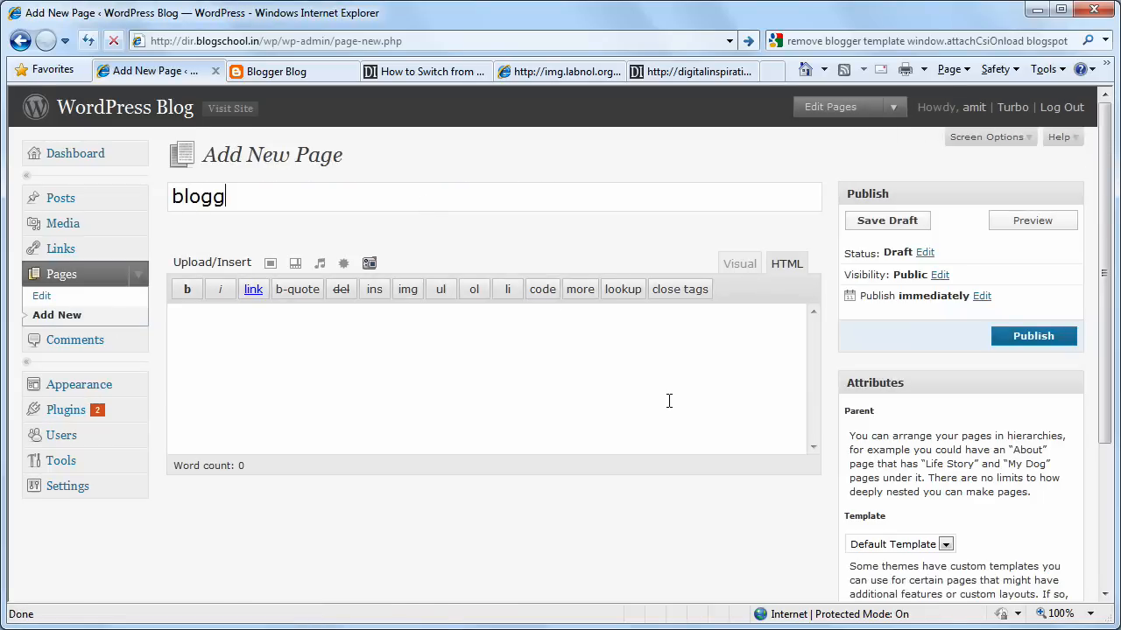
text(er)
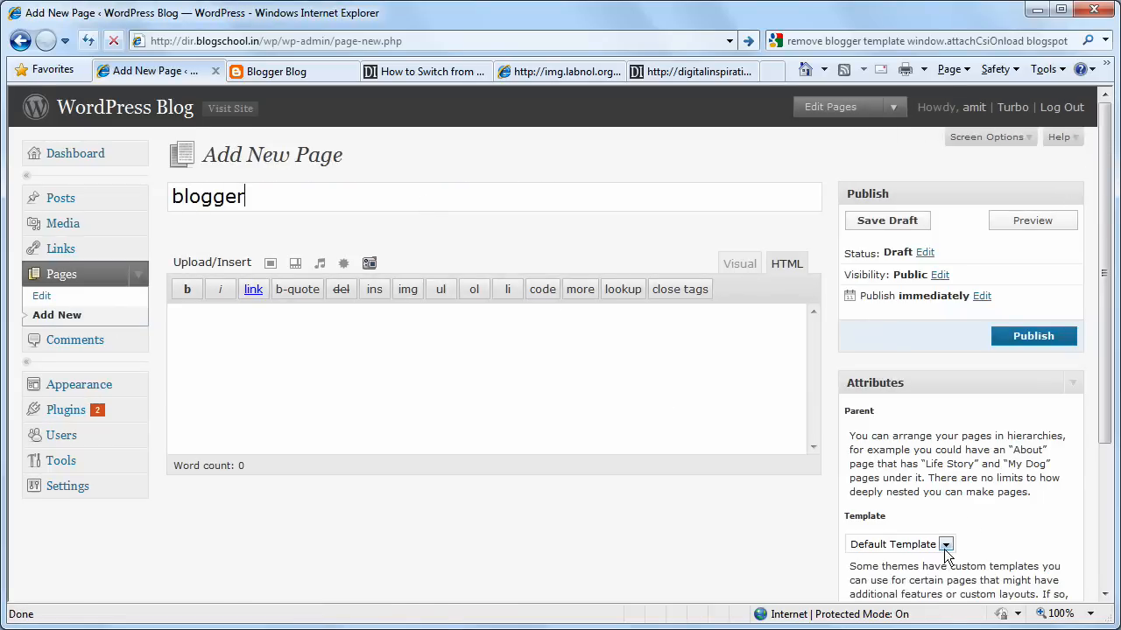
scroll(down, 3)
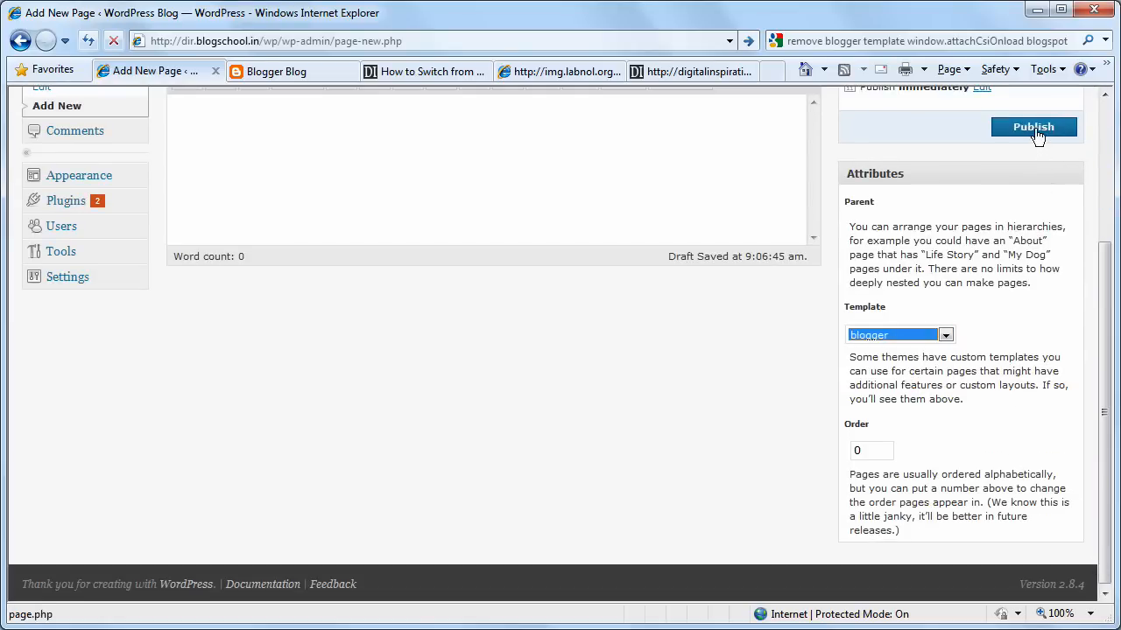
Revert Blogger Blog to the Classic Template in Edit HTML and confirm with OK
click(289, 71)
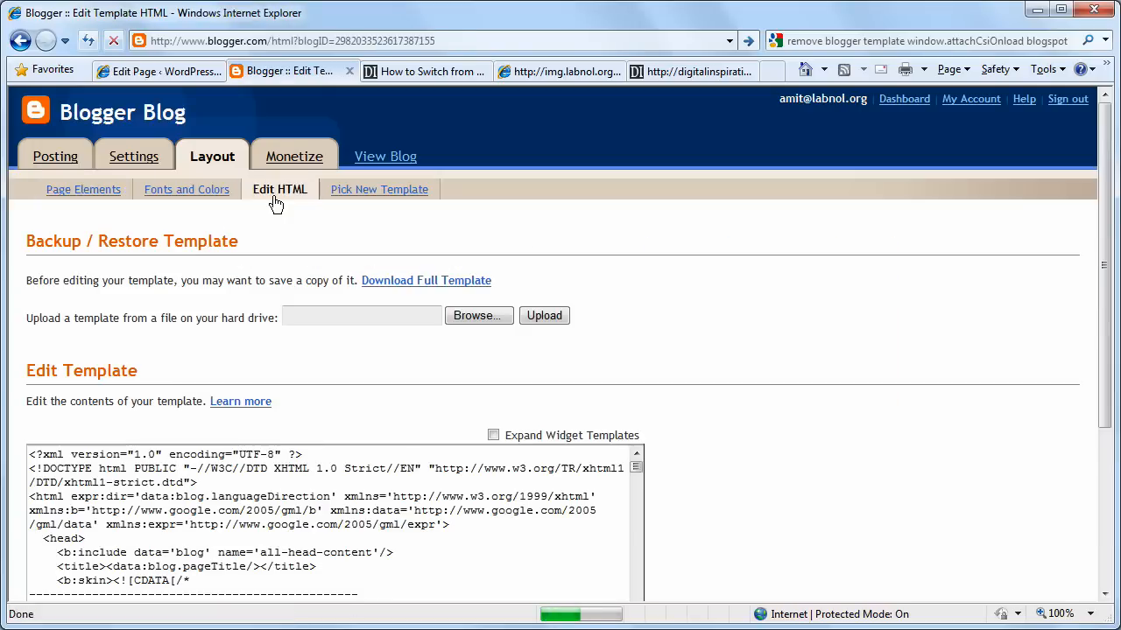
scroll(down, 3)
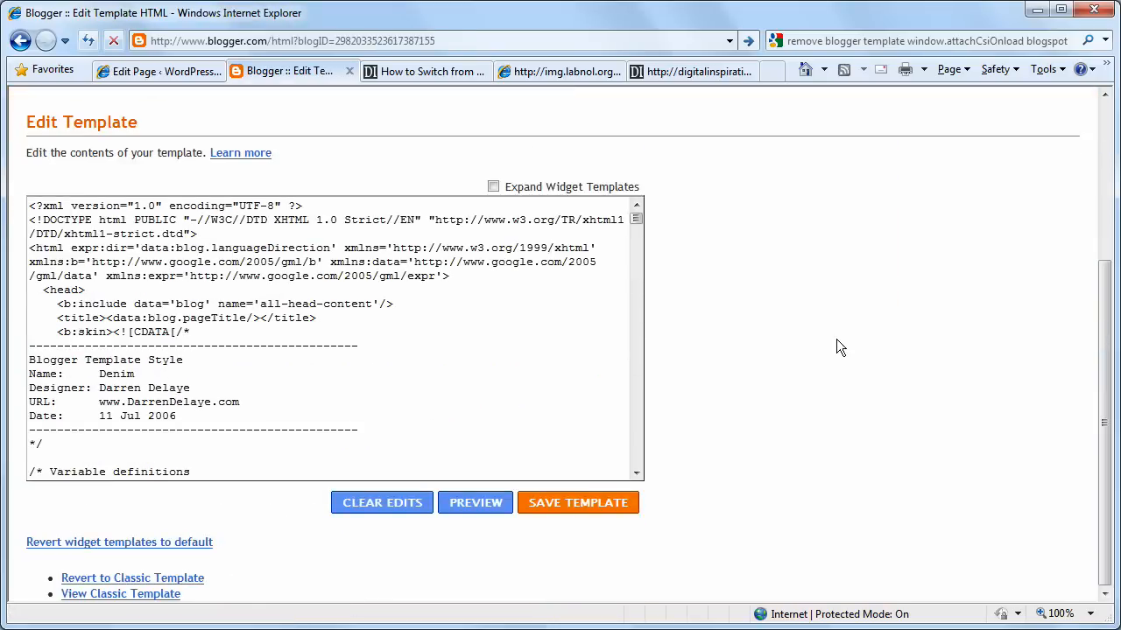
mouse_move(132, 578)
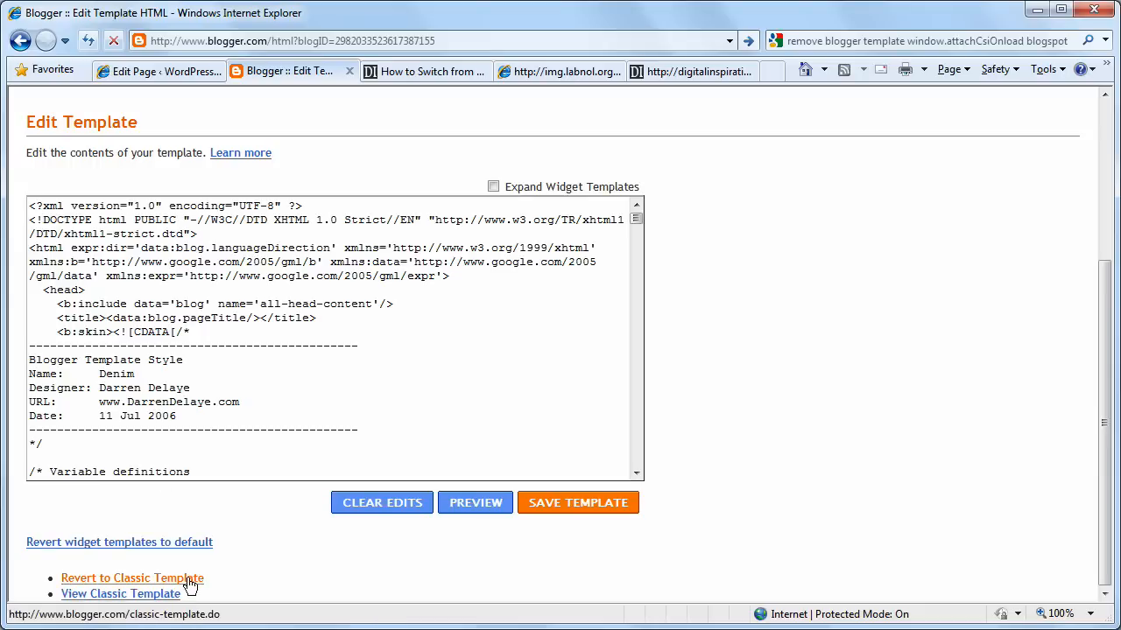
click(132, 578)
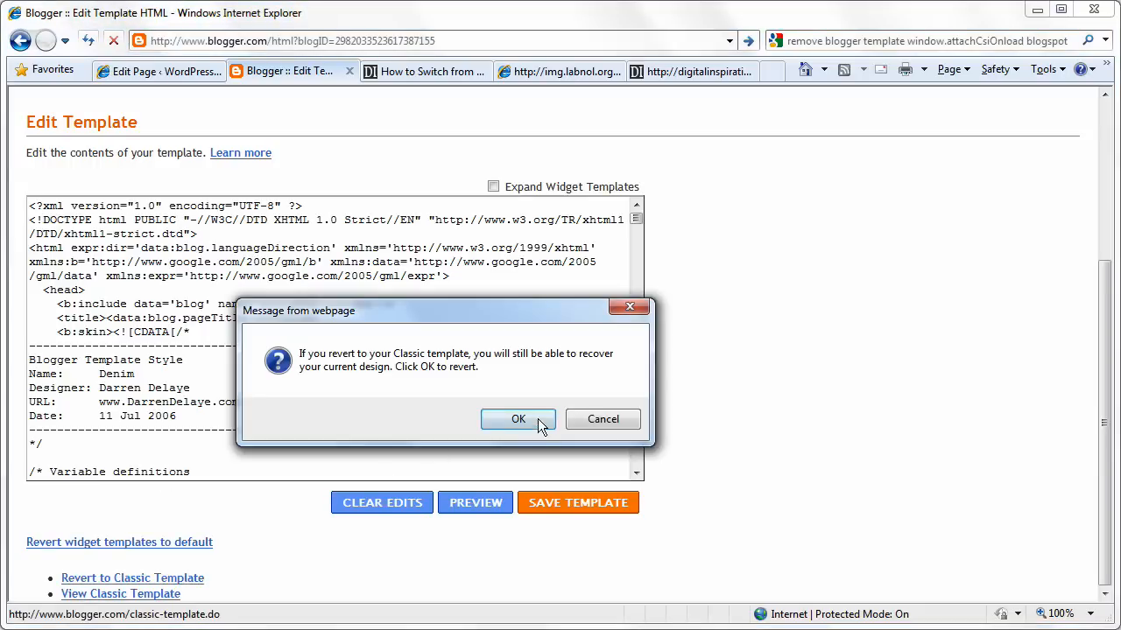
click(518, 418)
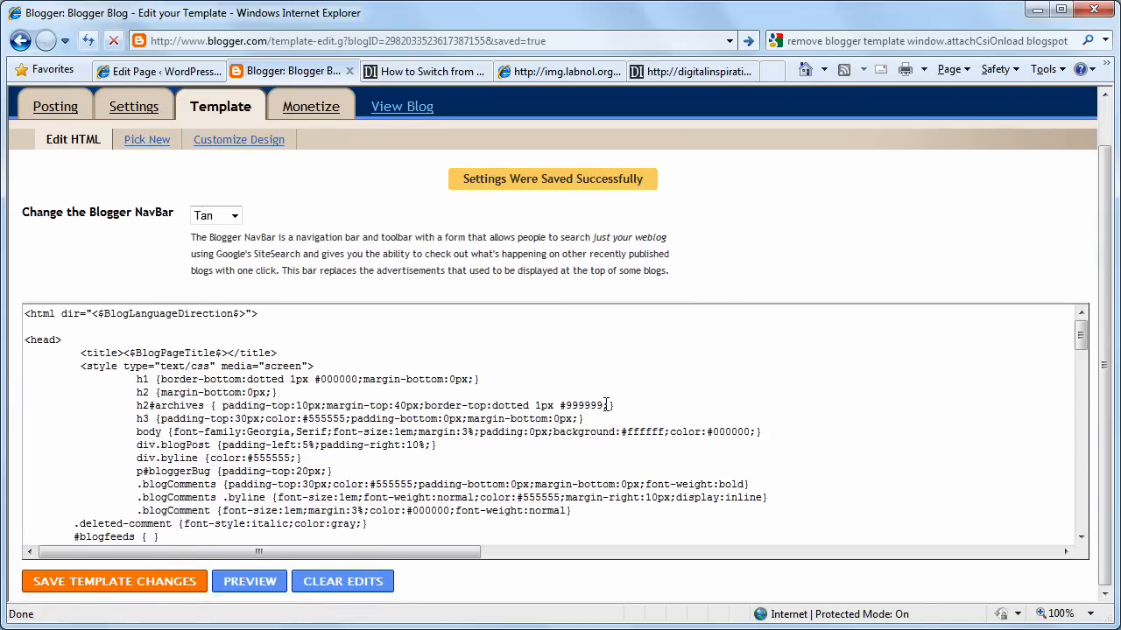
click(687, 71)
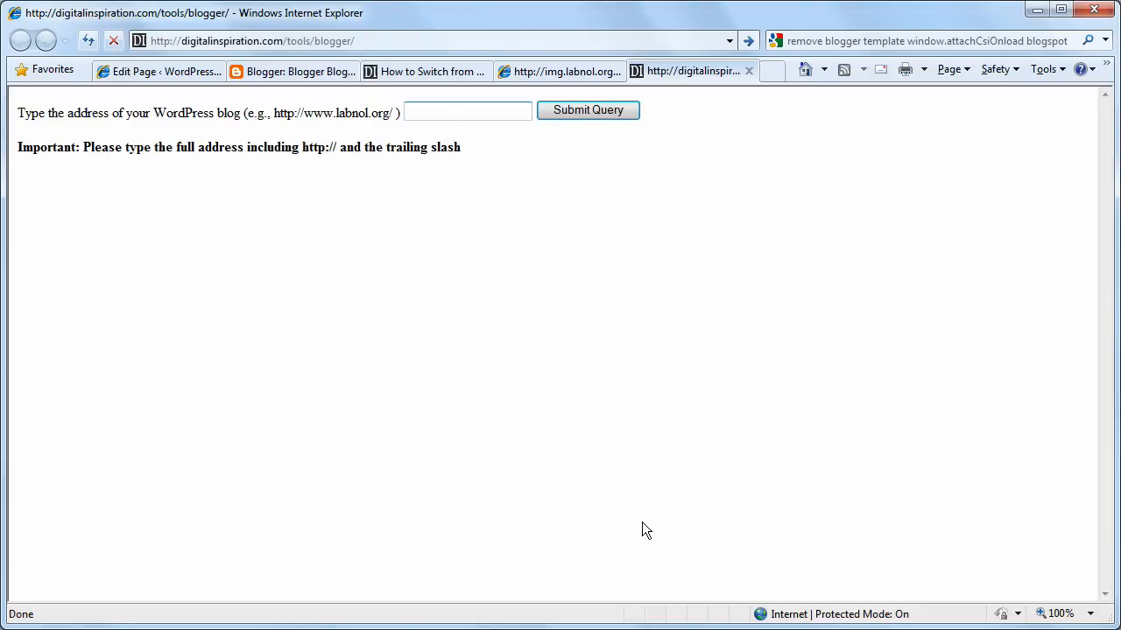
text(http://dir.)
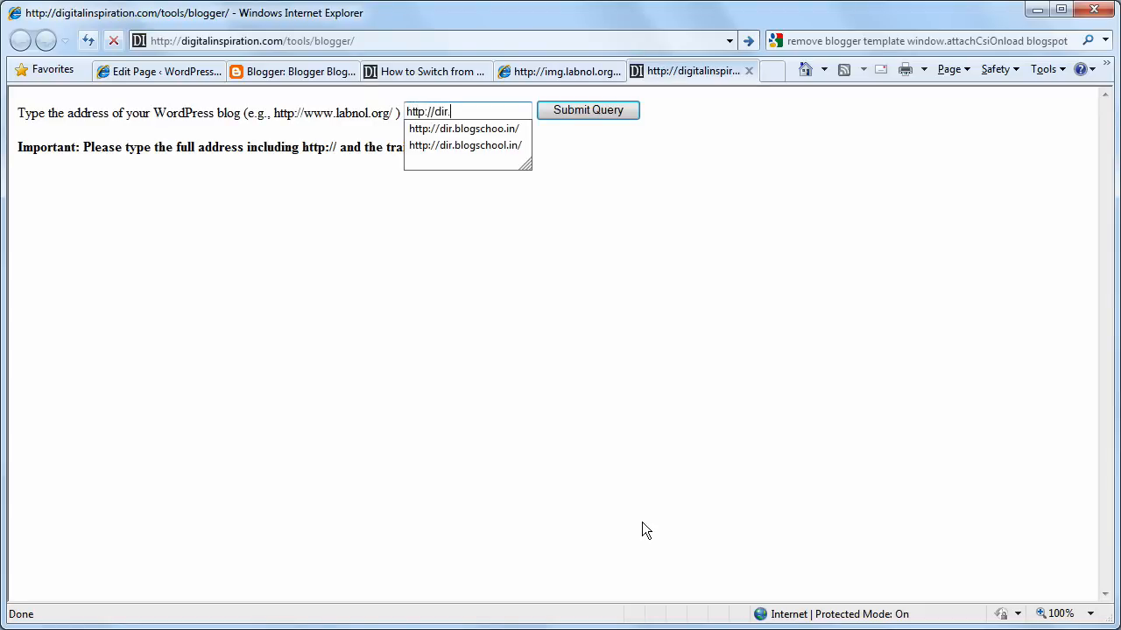
click(465, 145)
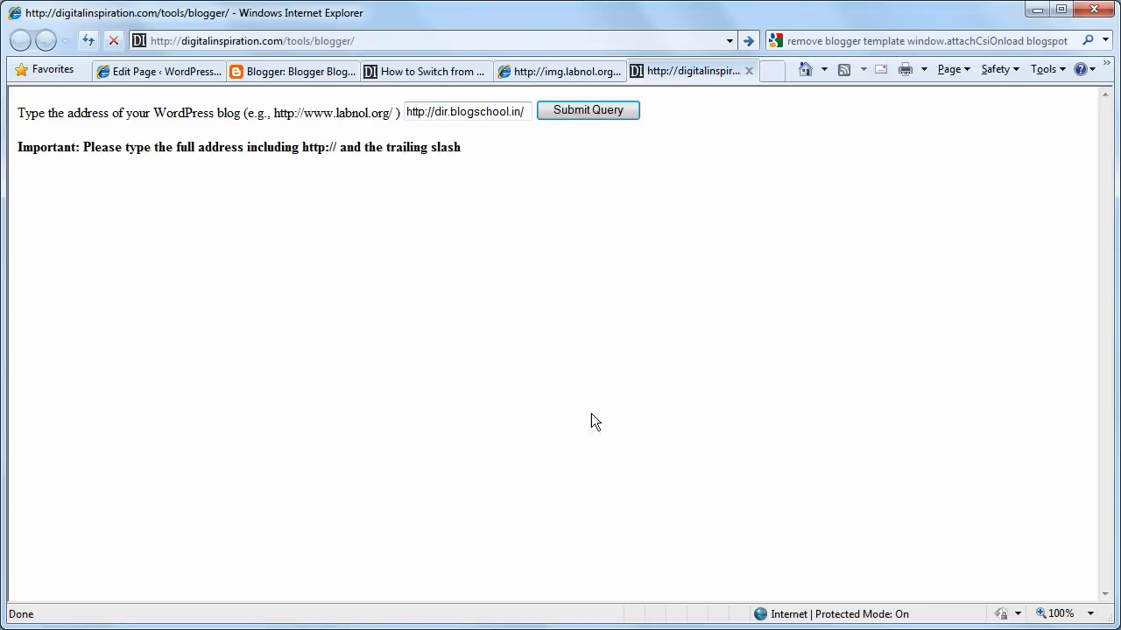
click(587, 110)
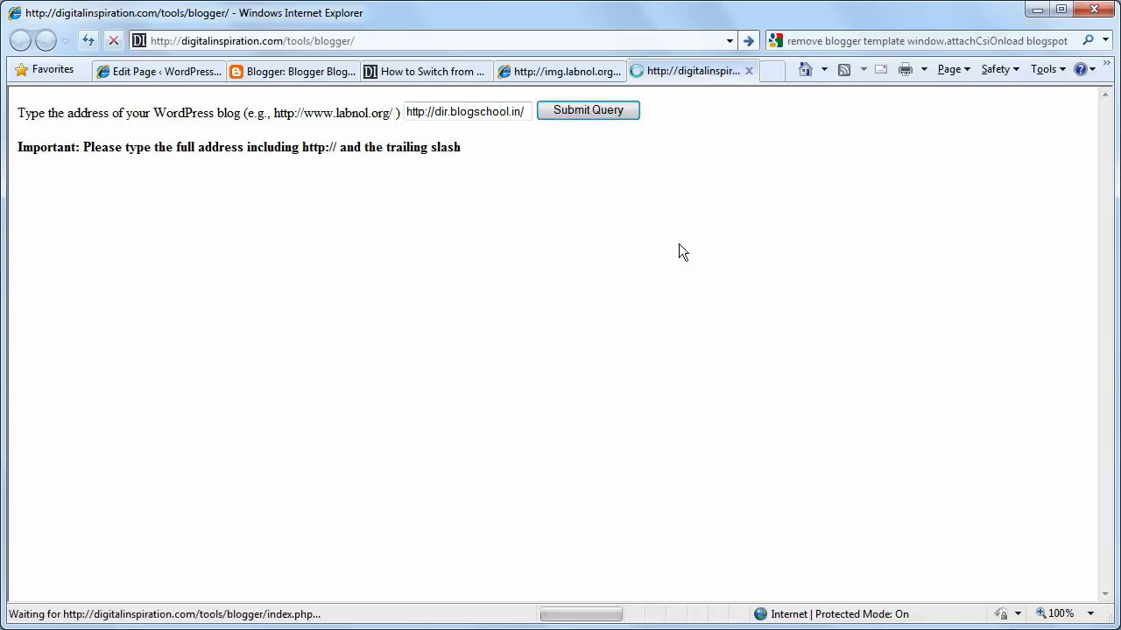
click(587, 109)
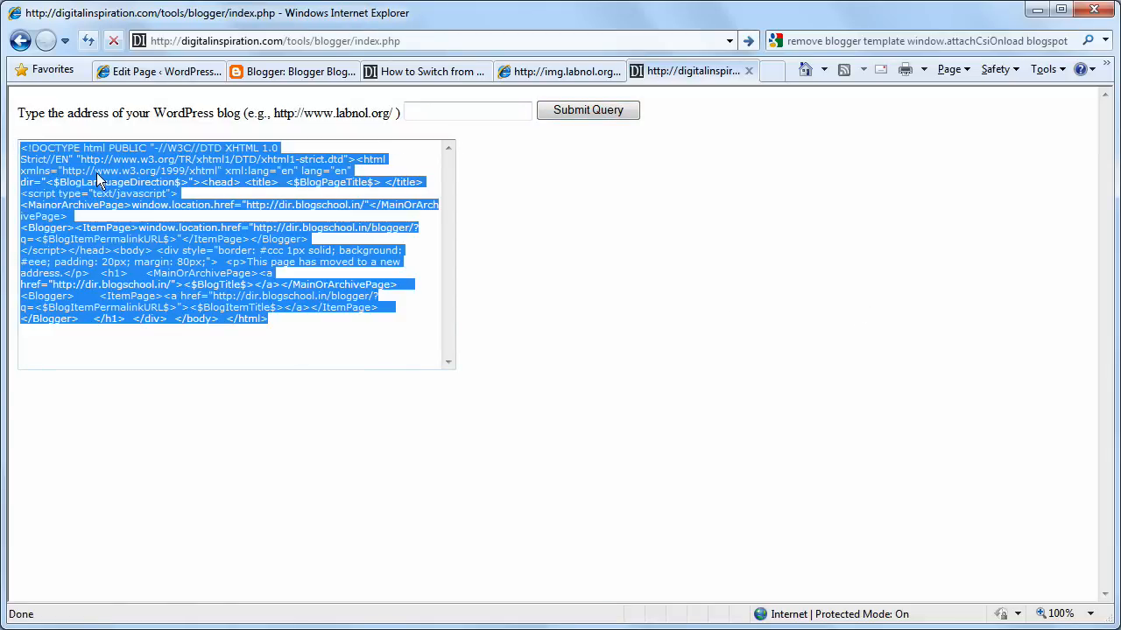
click(292, 71)
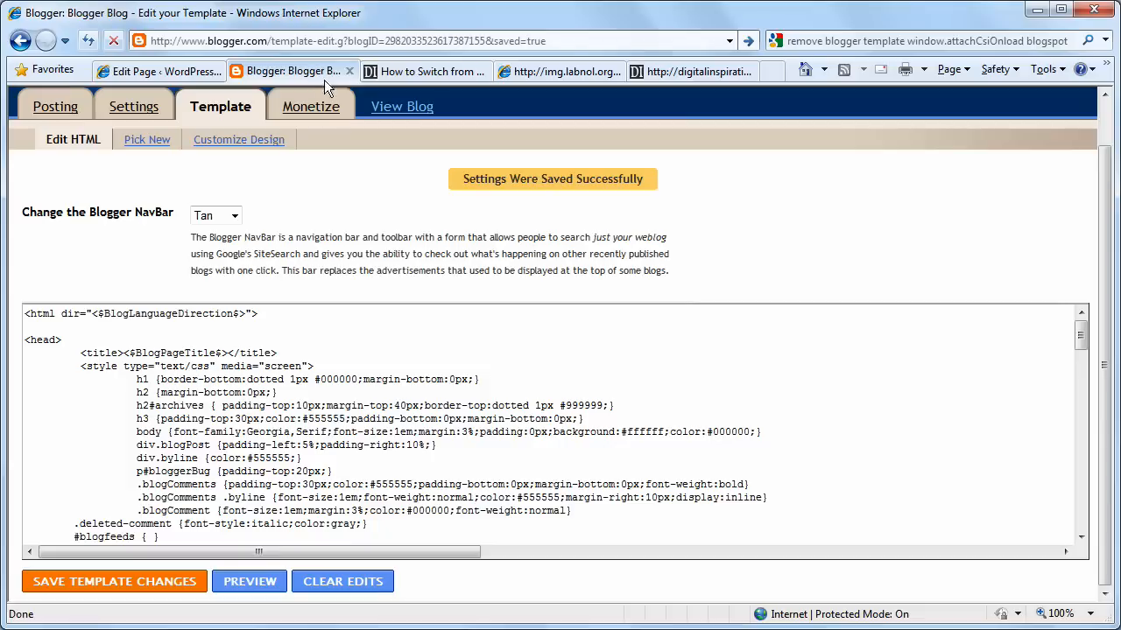